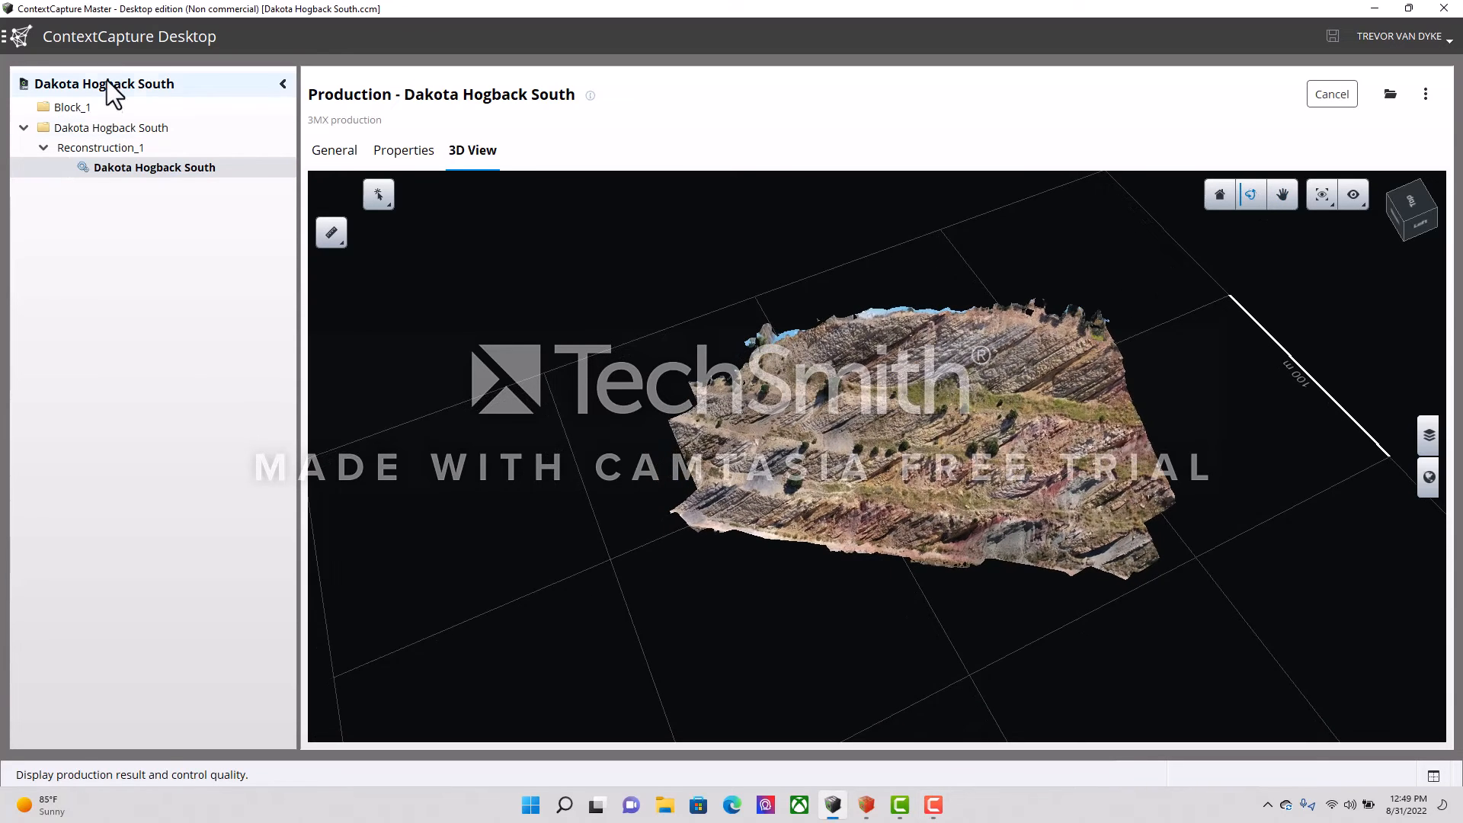
Show the Dakota Hogback South production's General status: running at 69%, 368 of 532 milestones
{"action": "left_click", "coordinate": [333, 150]}
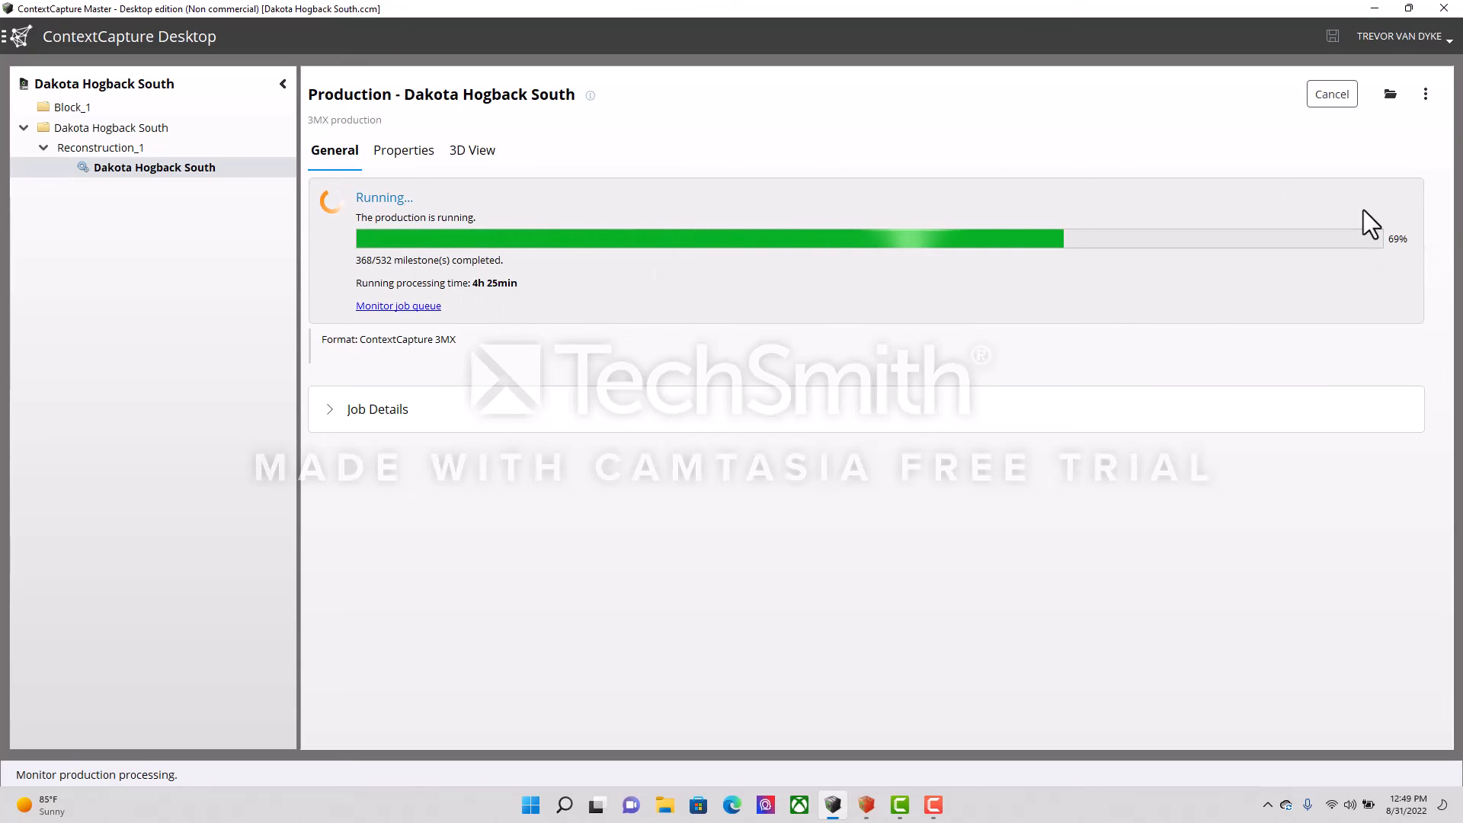
{"action": "mouse_move", "coordinate": [485, 187]}
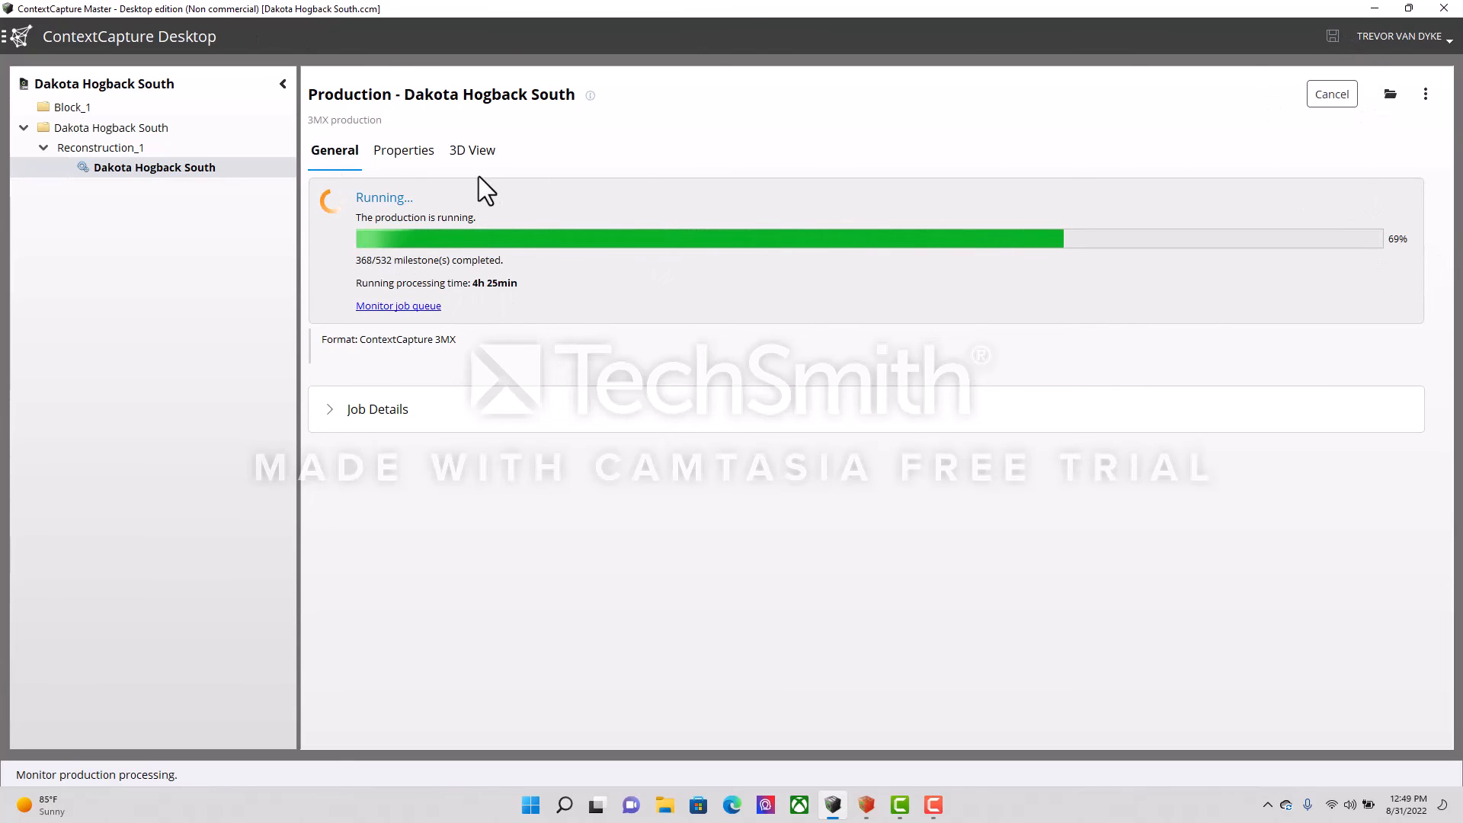
Display the outcrop mesh in the 3D View and orbit close across the pinkish rock ledges
{"action": "left_click", "coordinate": [471, 150]}
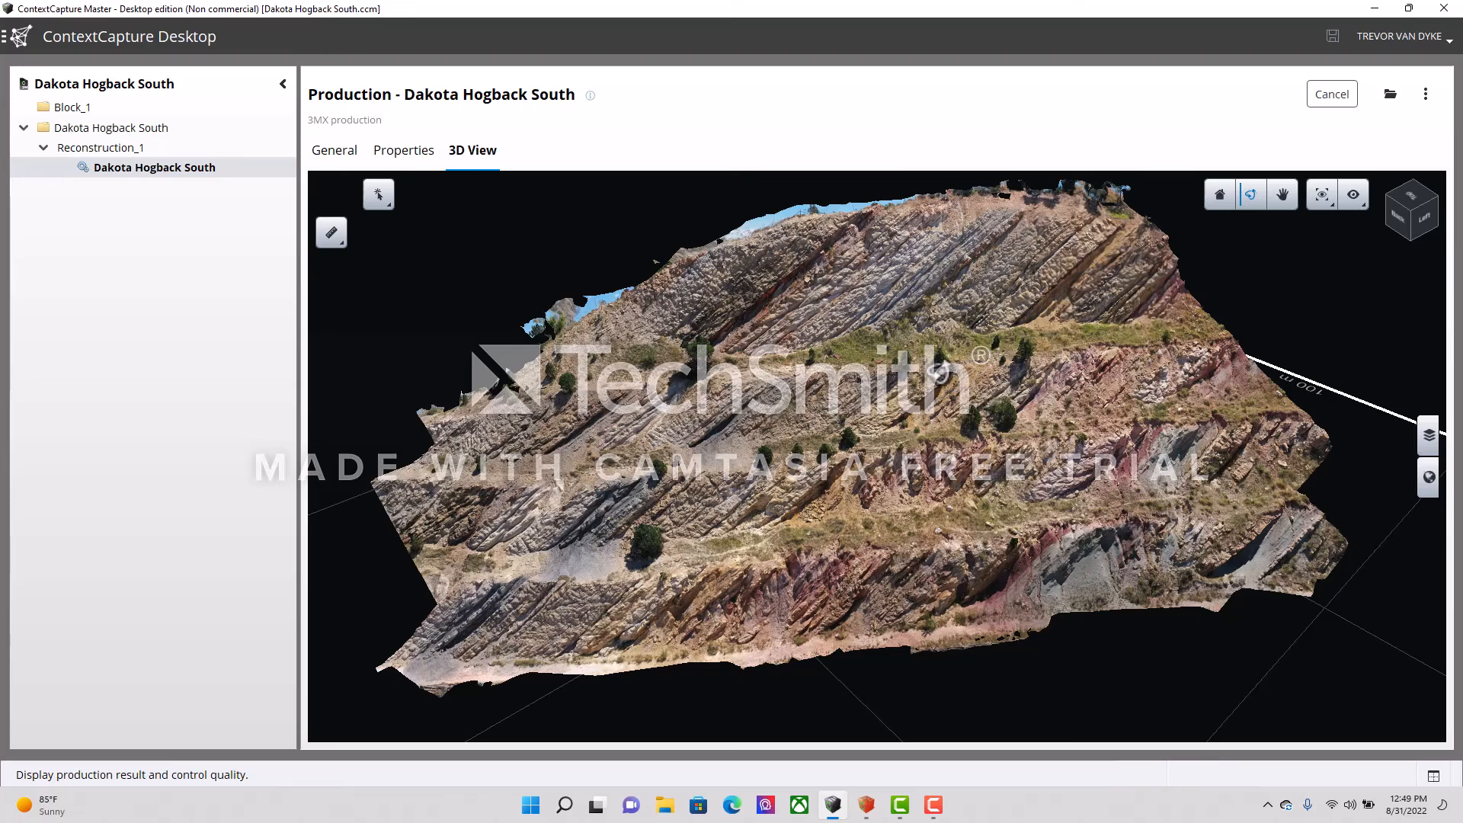
{"action": "mouse_move", "coordinate": [817, 411]}
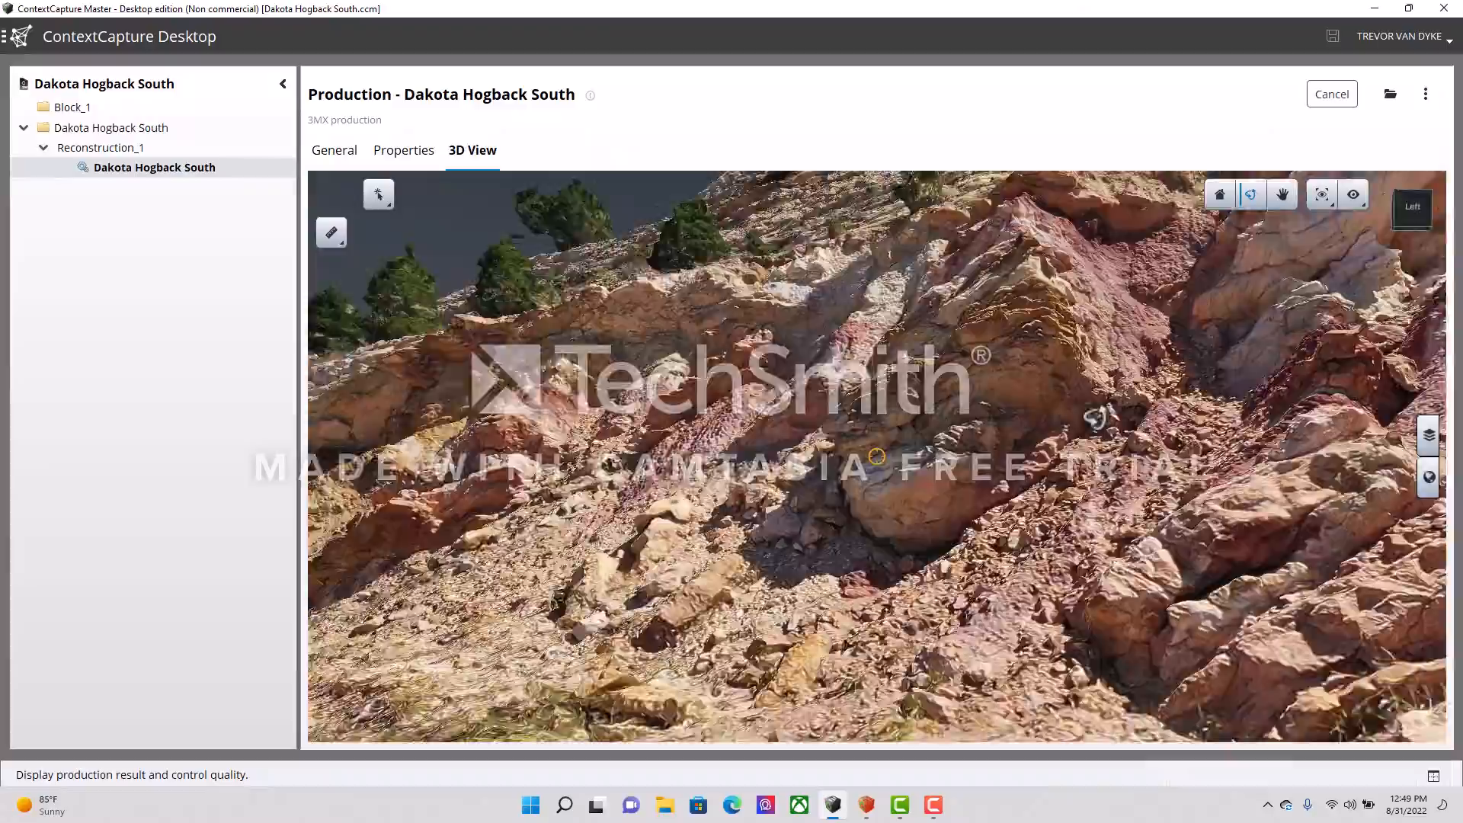
{"action": "left_click_drag", "start_coordinate": [876, 457], "coordinate": [876, 355]}
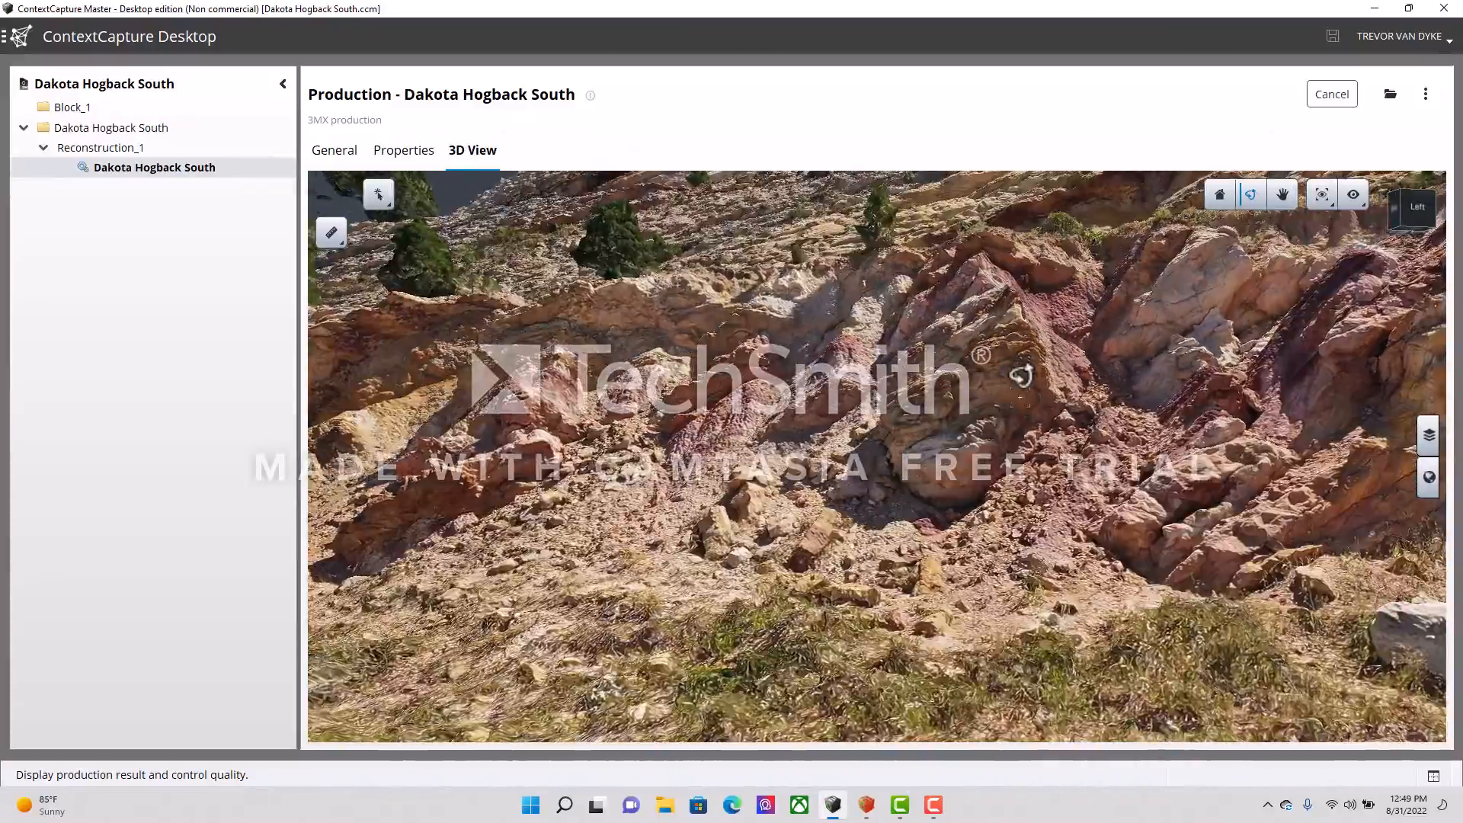